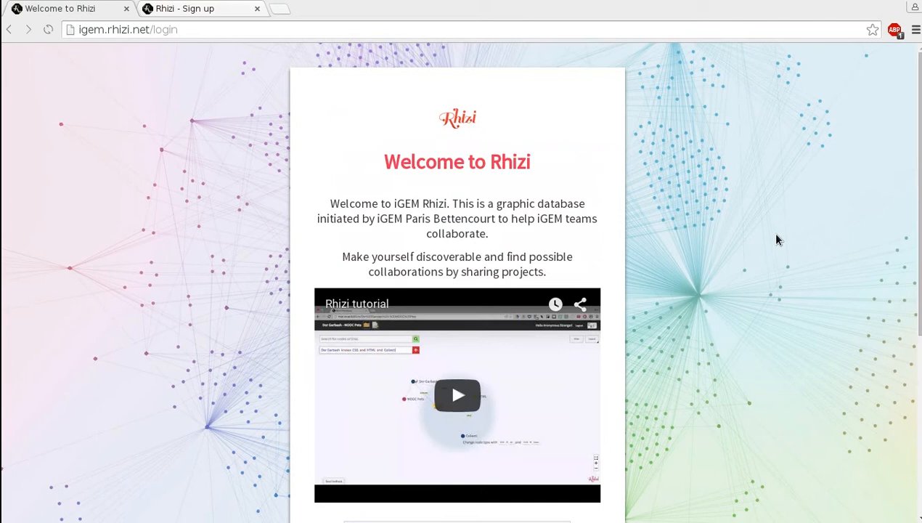
Step: Sign in to Rhizi and pan the Welcome graph to reveal the teams
left_click(191, 9)
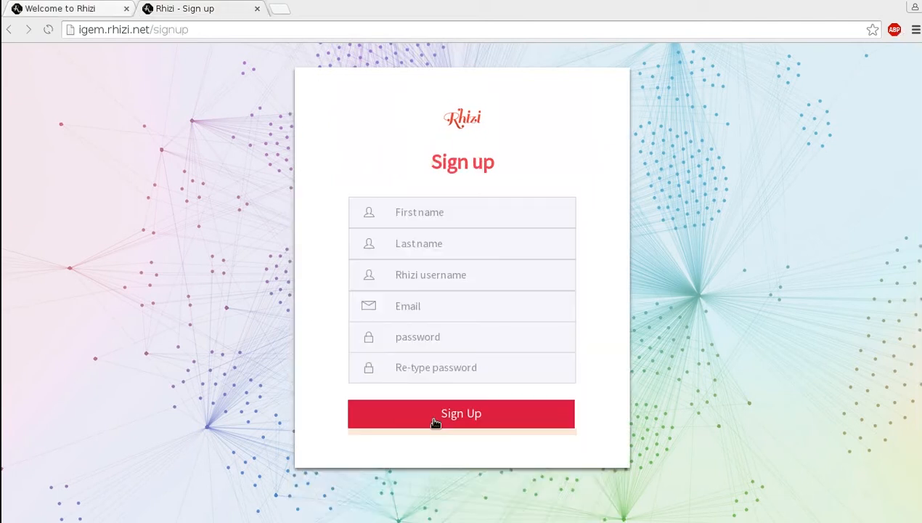
mouse_move(450, 393)
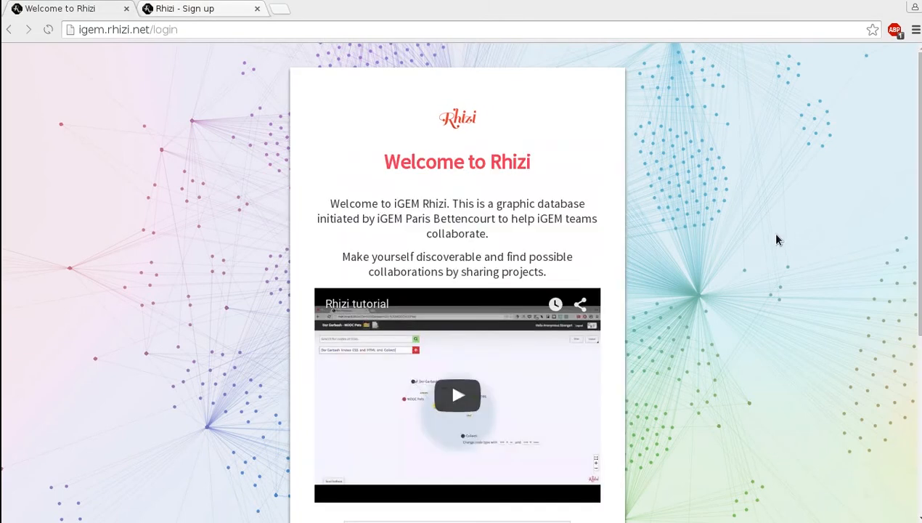
scroll("down", 3)
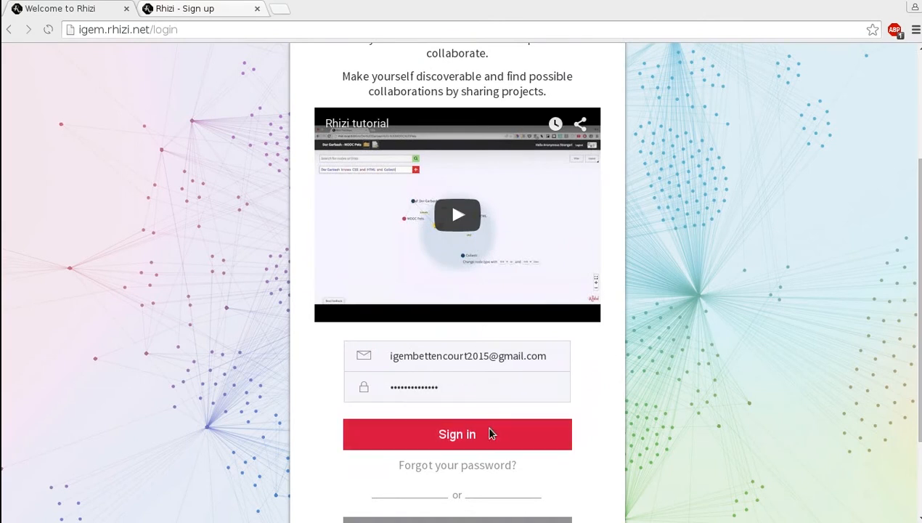
left_click(456, 433)
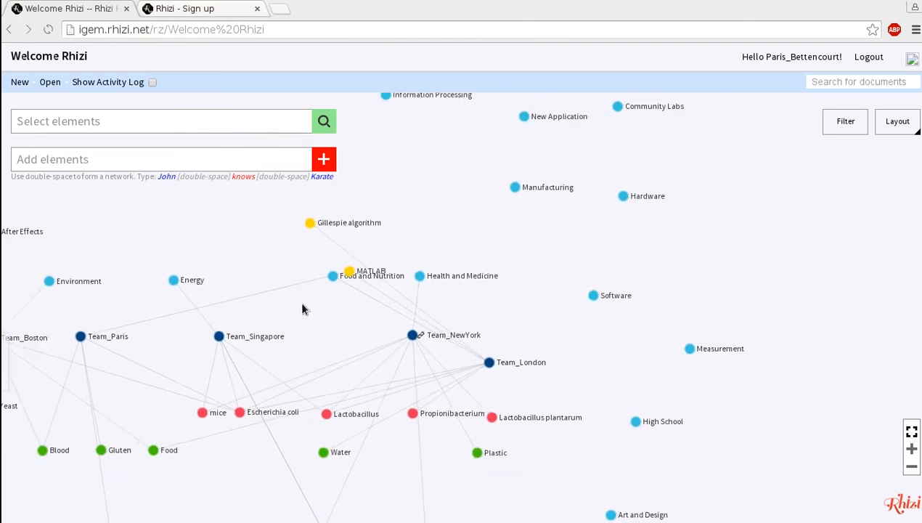
left_click_drag(303, 308, 376, 311)
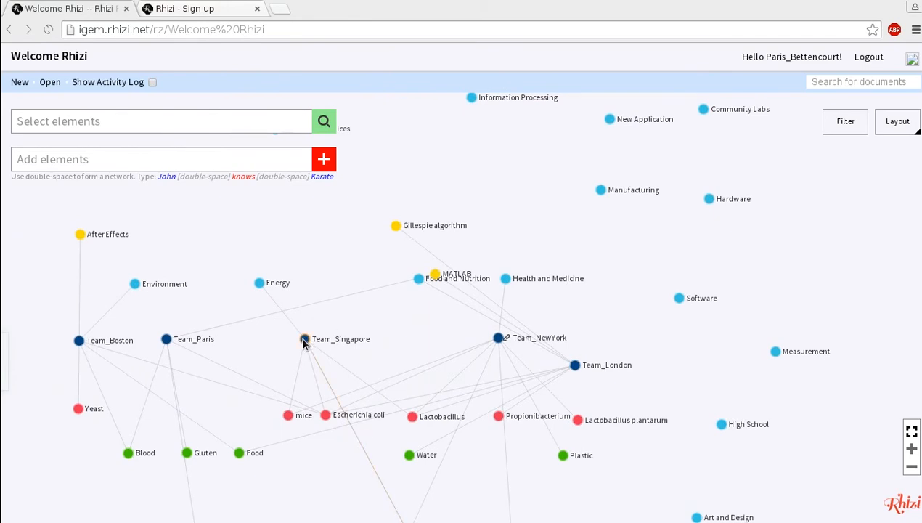
Step: Inspect Team_Singapore, the mice organism, then Team_NewYork's connections and description
left_click(305, 340)
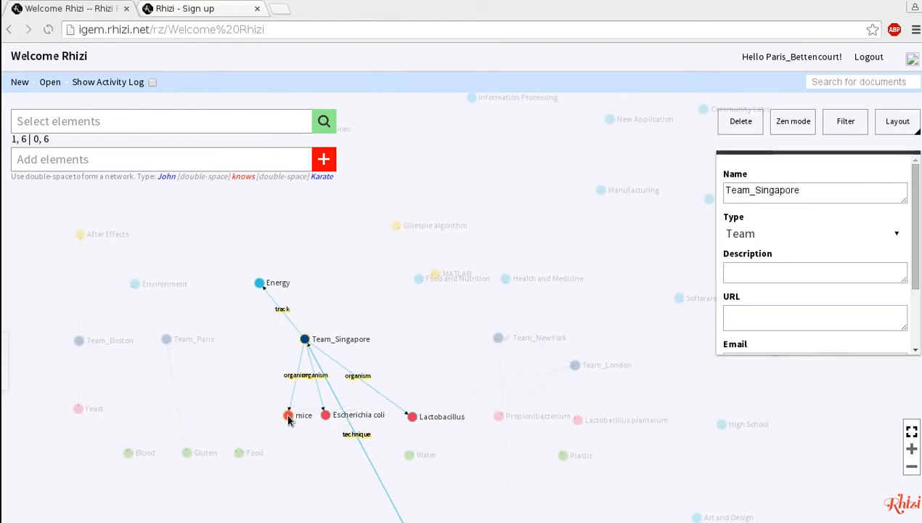
left_click(288, 416)
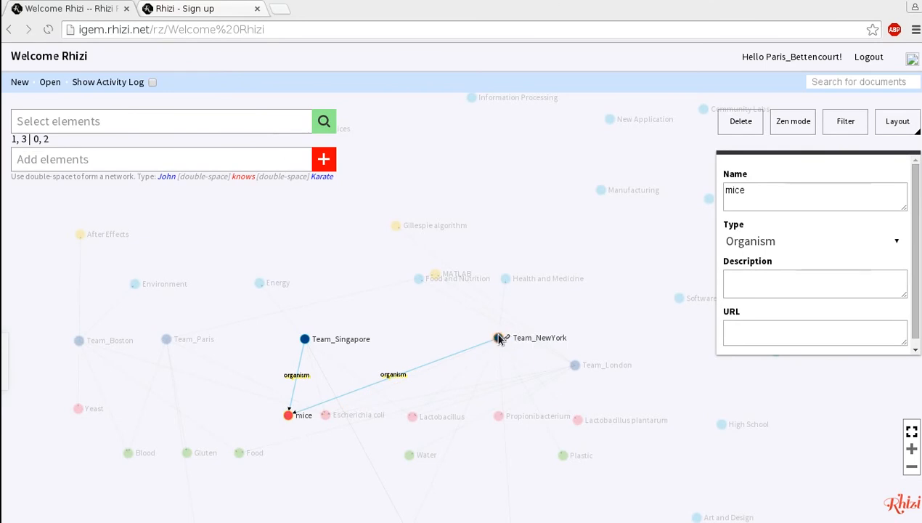
left_click(498, 337)
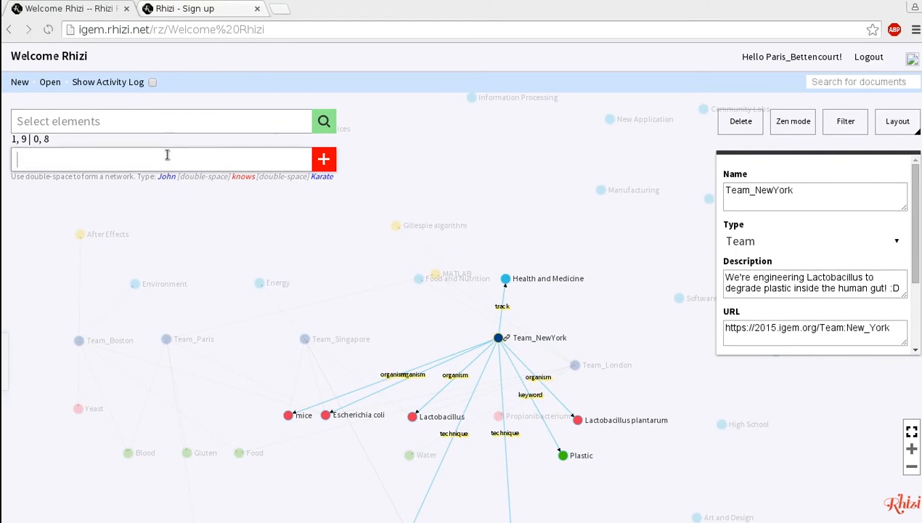
Step: Create the New_Example_Team node via Add elements and view its empty Team properties
type("New_Ex")
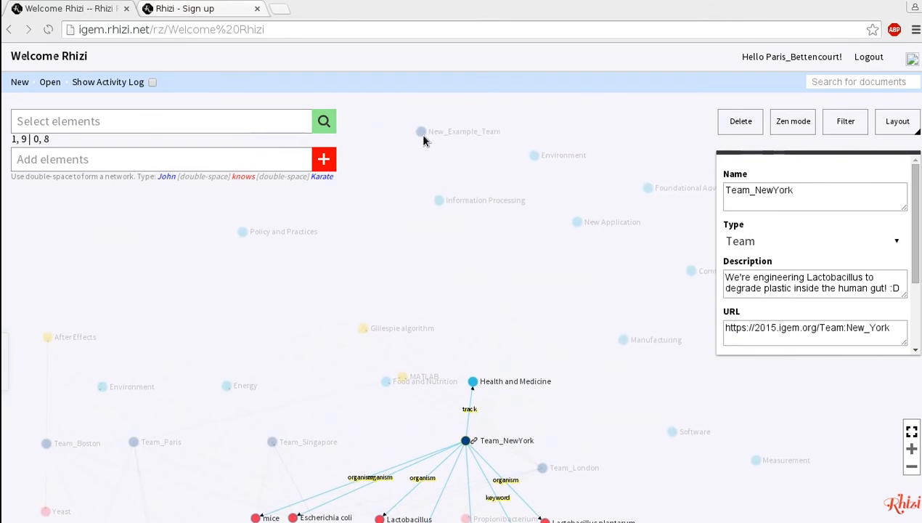
left_click(421, 131)
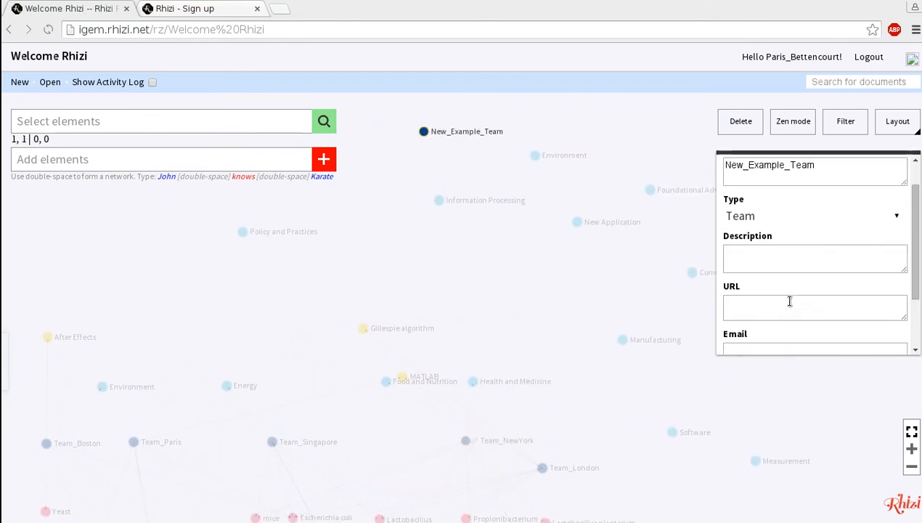
scroll("down", 3)
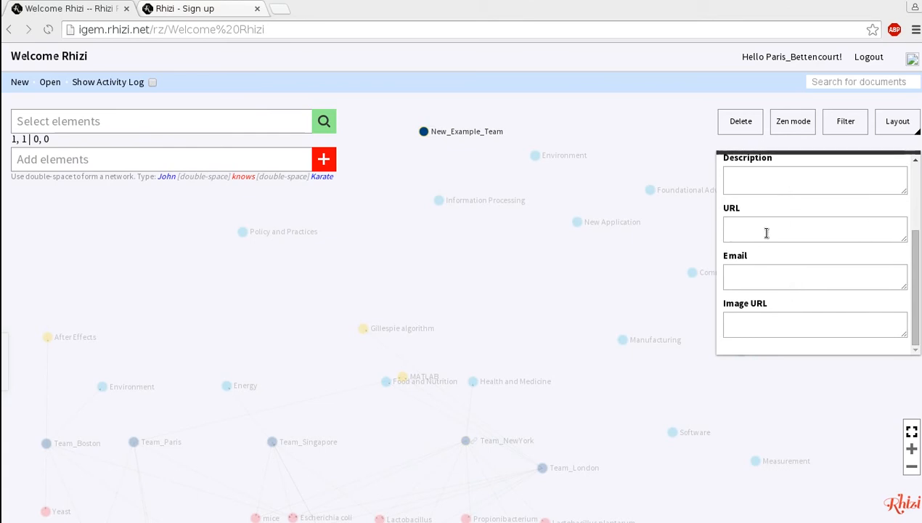
mouse_move(805, 301)
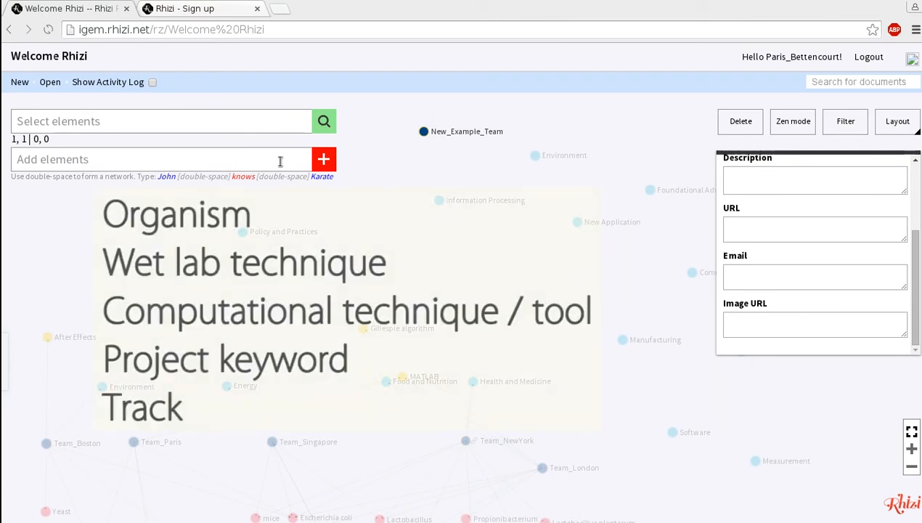
mouse_move(437, 210)
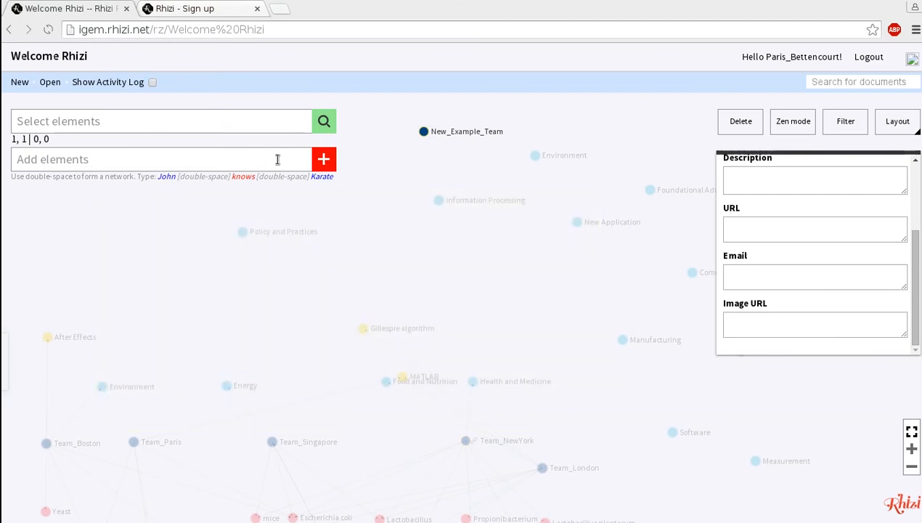
Step: Link New_Example_Team to Golden Gate Assembly with a technique relation from the Add elements box
type("N")
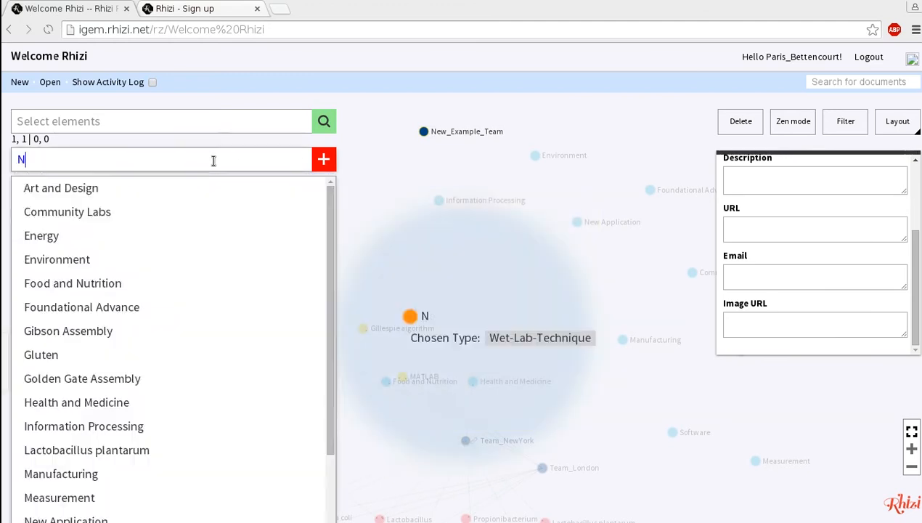
type("ew_Example_Team")
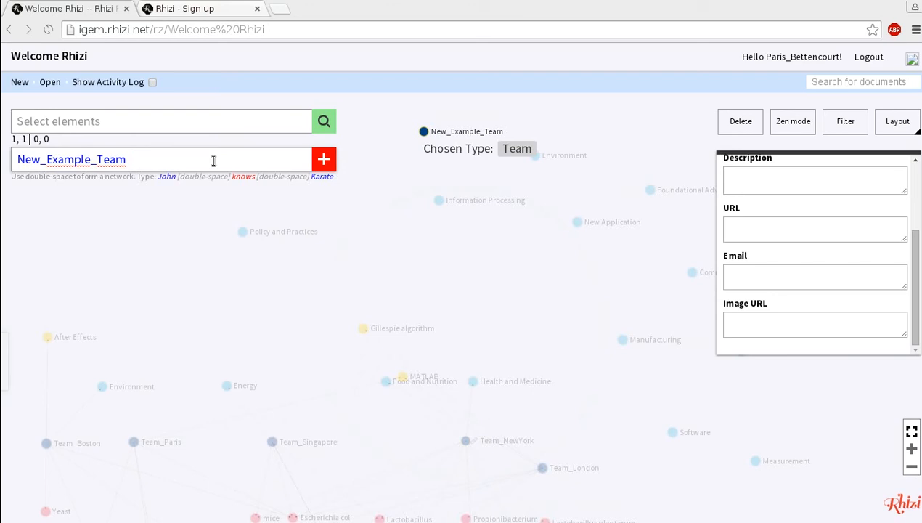
type("technique")
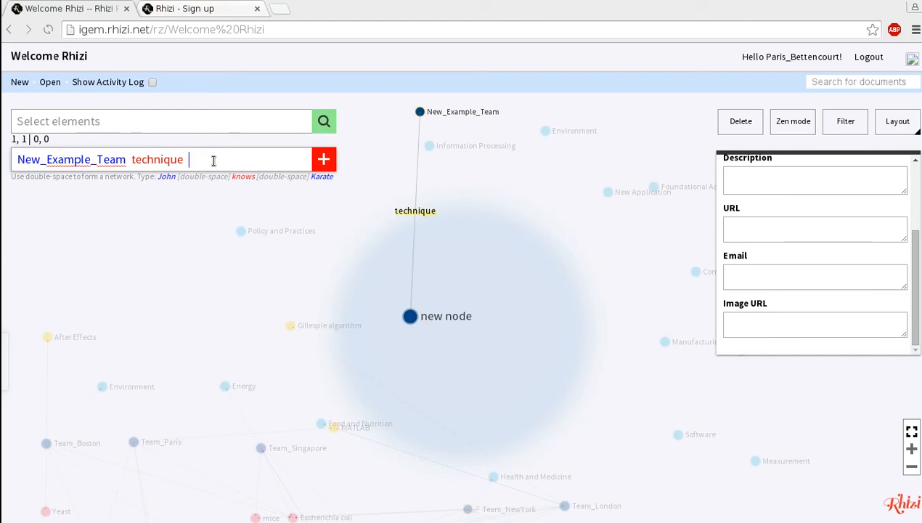
type("Golden")
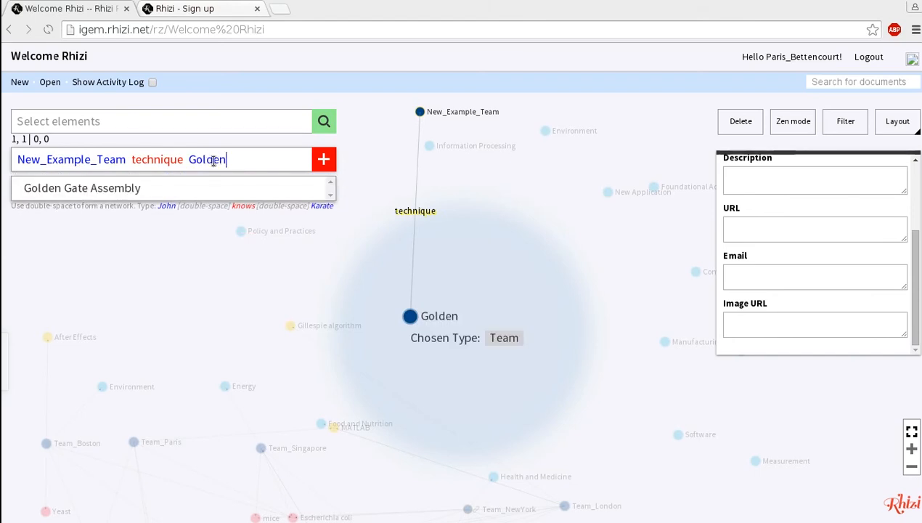
type("Gate As")
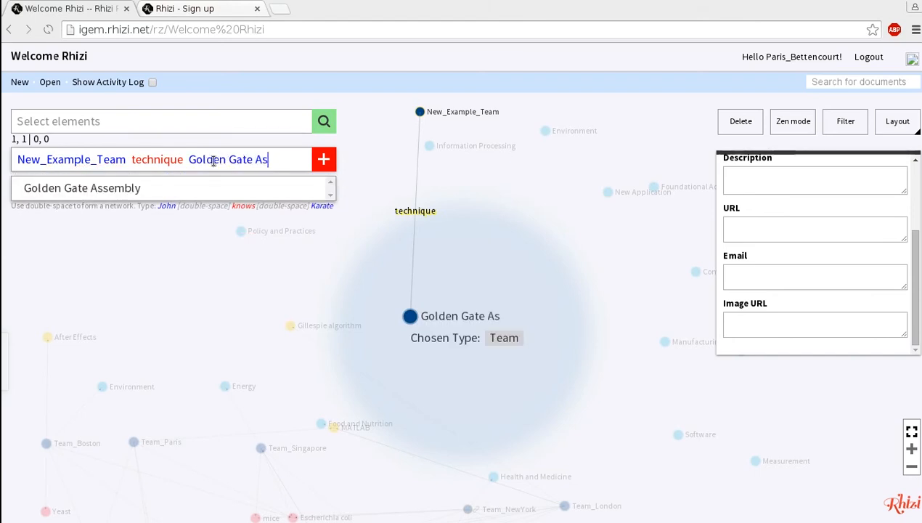
type("s")
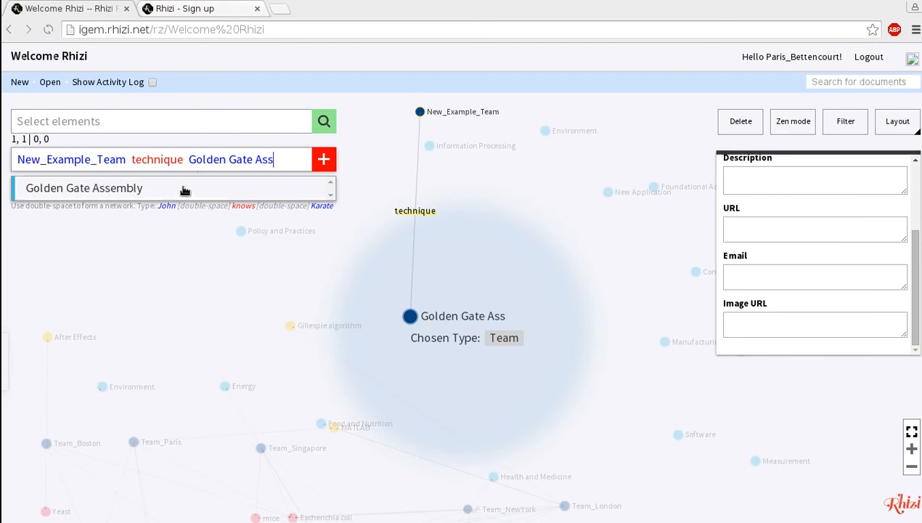
left_click(85, 187)
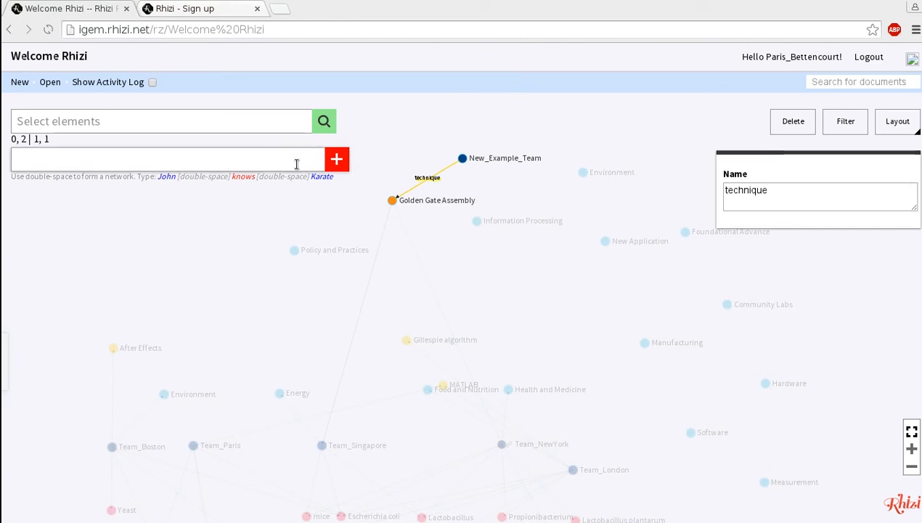
type("New_Example_Team")
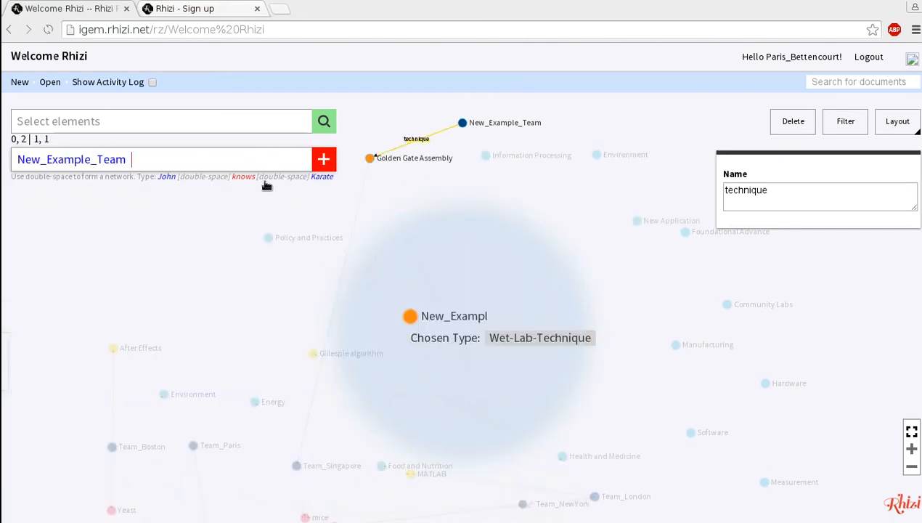
Step: Link New_Example_Team to Streptococcus with an organism relation
type("organism")
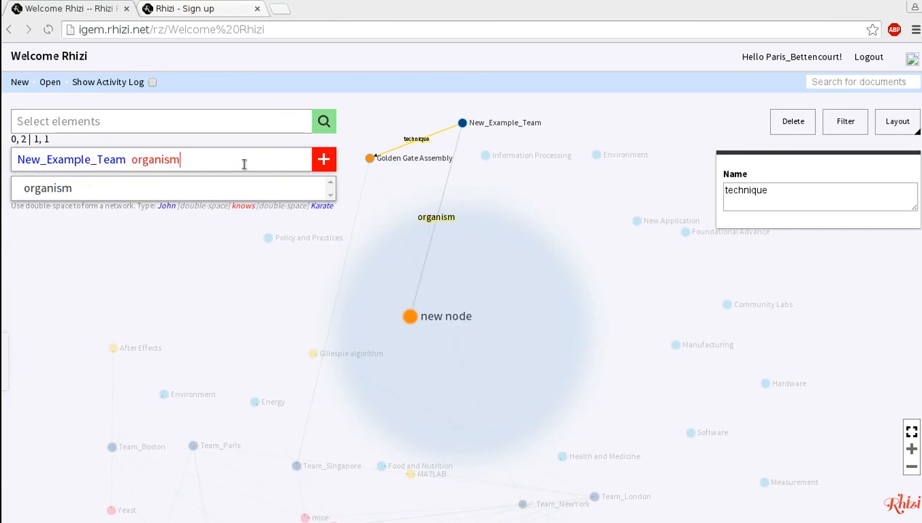
type("Str")
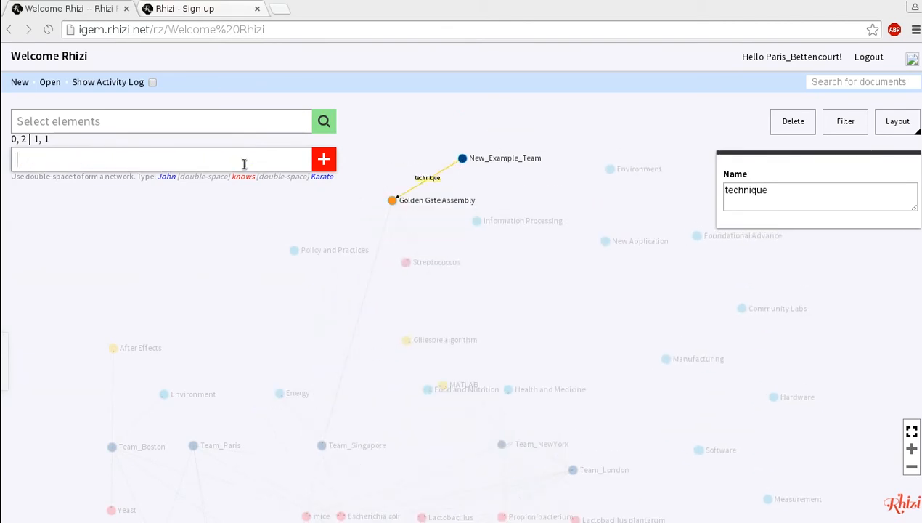
left_click(462, 157)
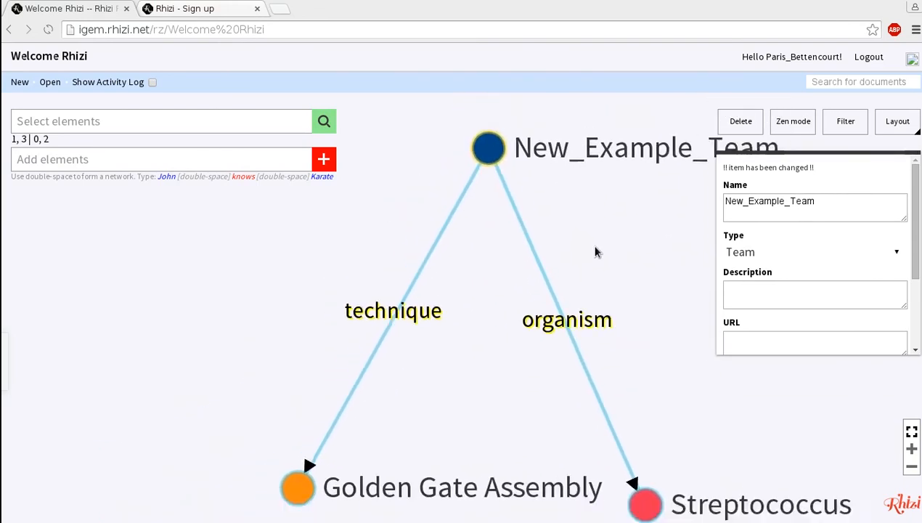
Step: Toggle the activity log on and off, then bring up the filter-by-type list
type("Lacto")
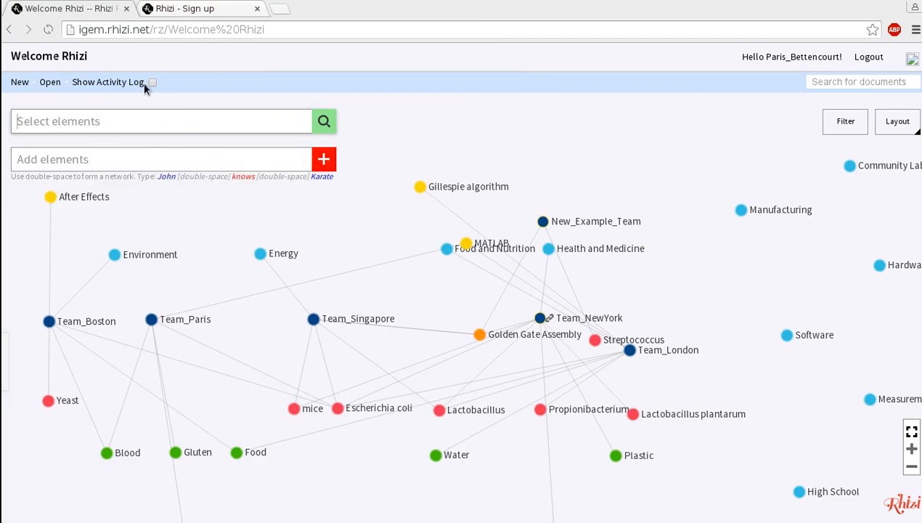
left_click(153, 81)
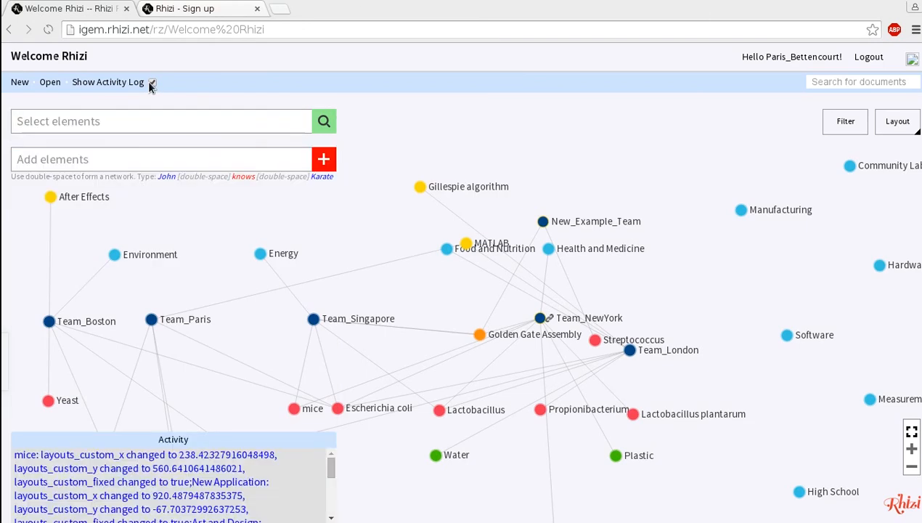
left_click(151, 82)
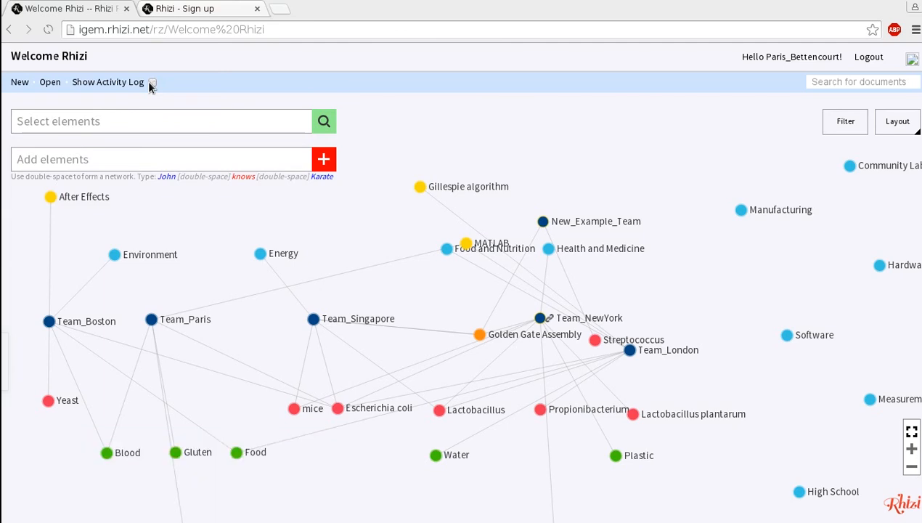
left_click(845, 122)
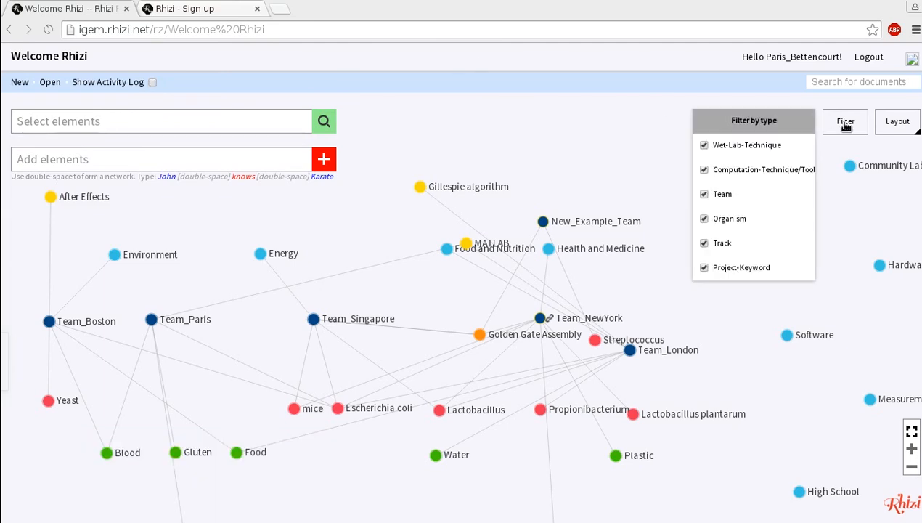
Step: Hide then restore Wet-Lab-Technique nodes and close the type filter
left_click(703, 145)
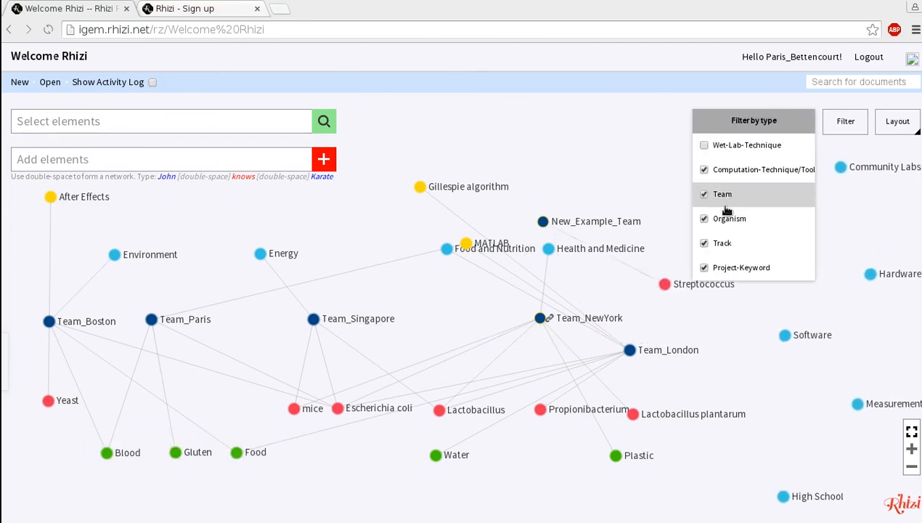
left_click(703, 146)
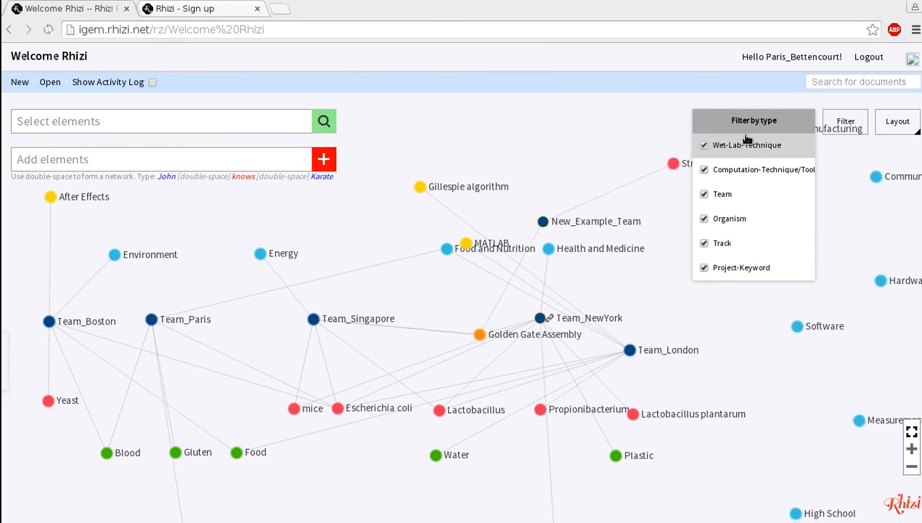
left_click(897, 122)
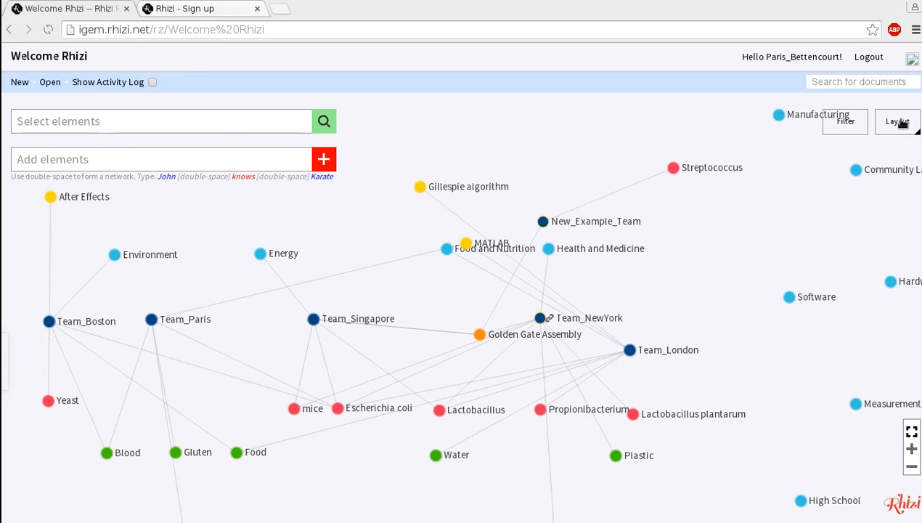
mouse_move(651, 296)
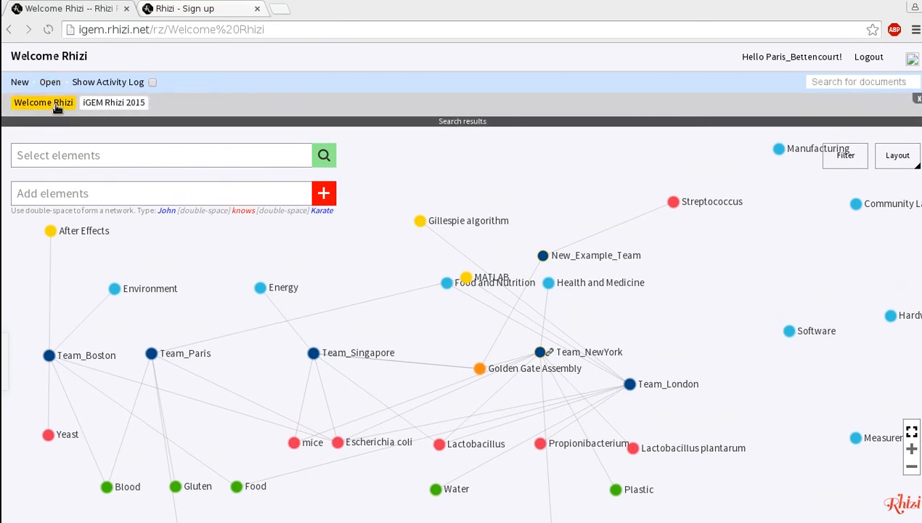
mouse_move(44, 102)
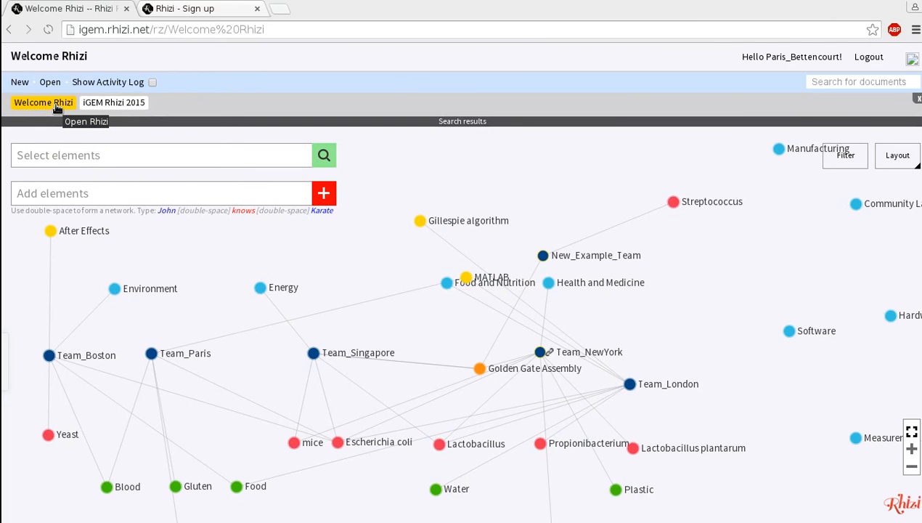
mouse_move(113, 102)
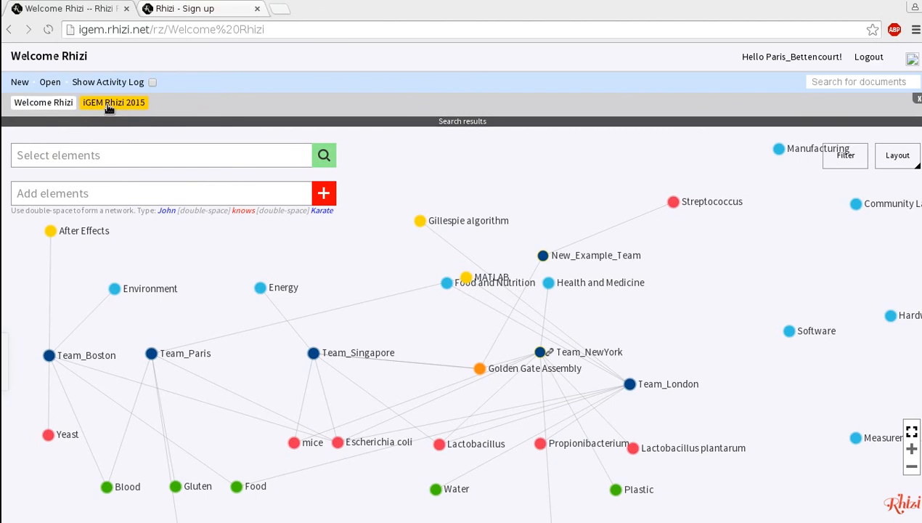